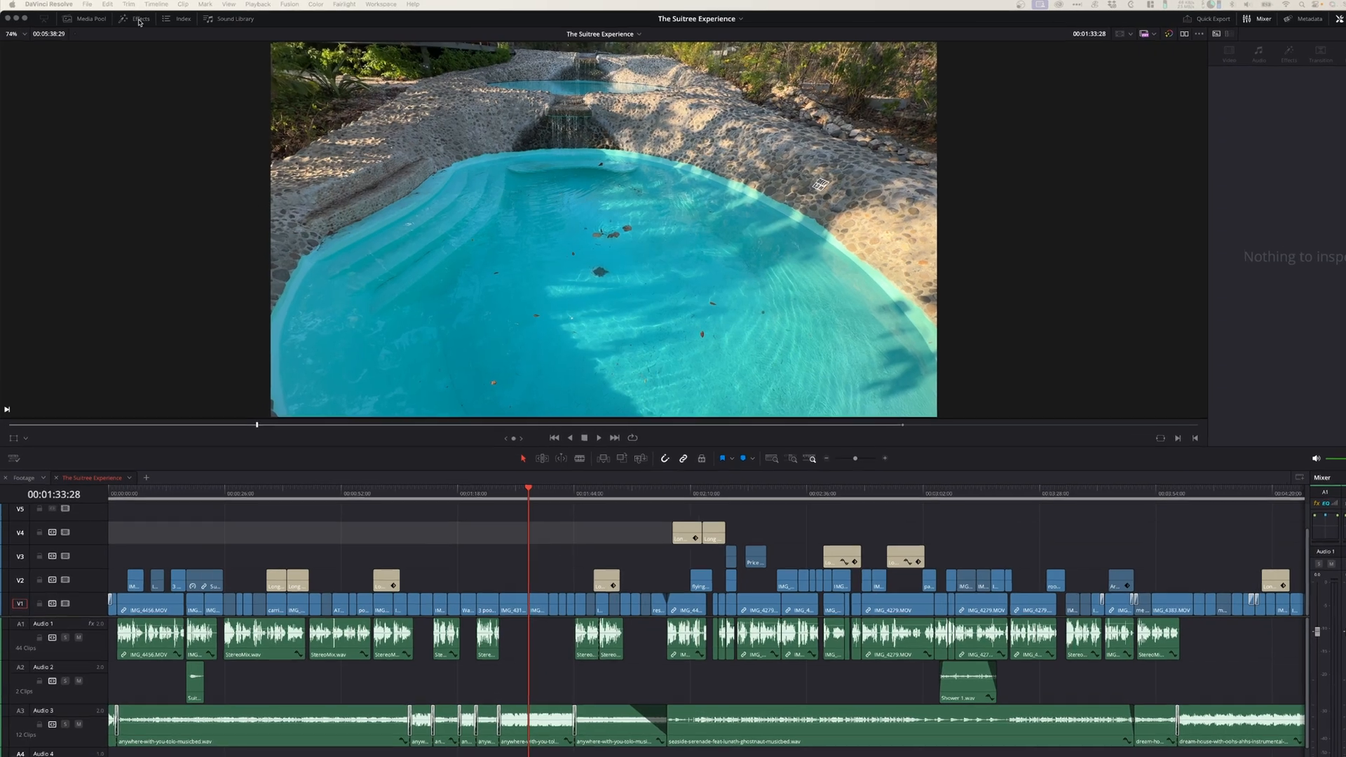
Show the Effects Library beside the pool footage timeline on the Edit page
left_click(139, 19)
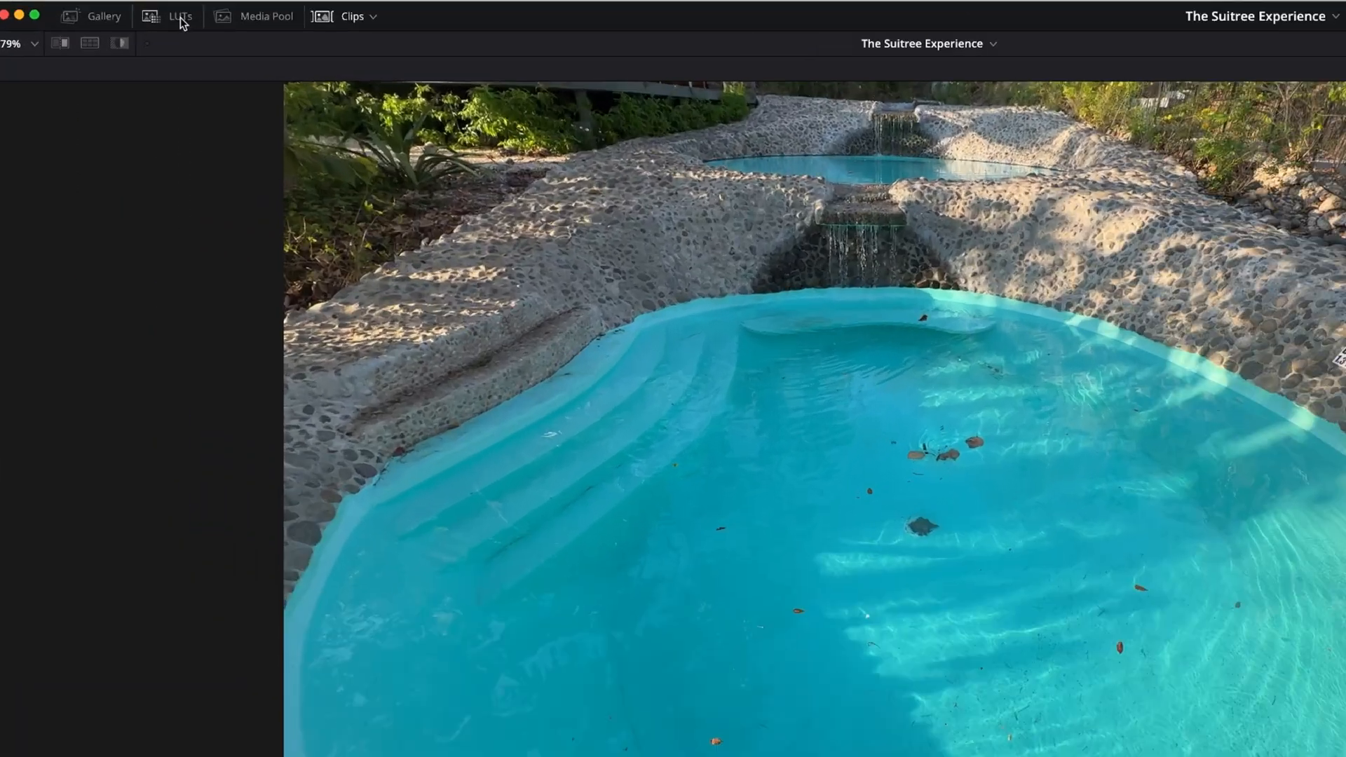
Check the LUTs panel, then lay an Adjustment Clip effect onto the top video track
left_click(181, 16)
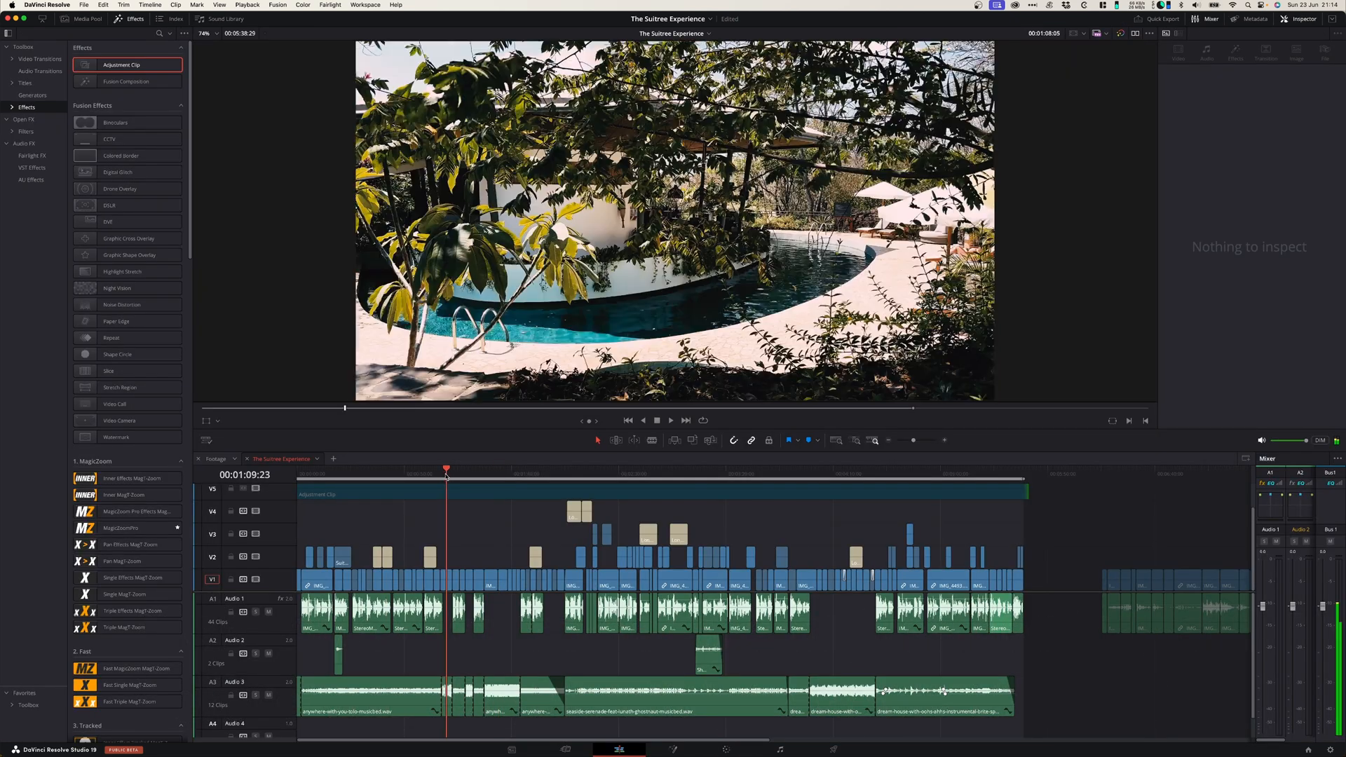
left_click(473, 473)
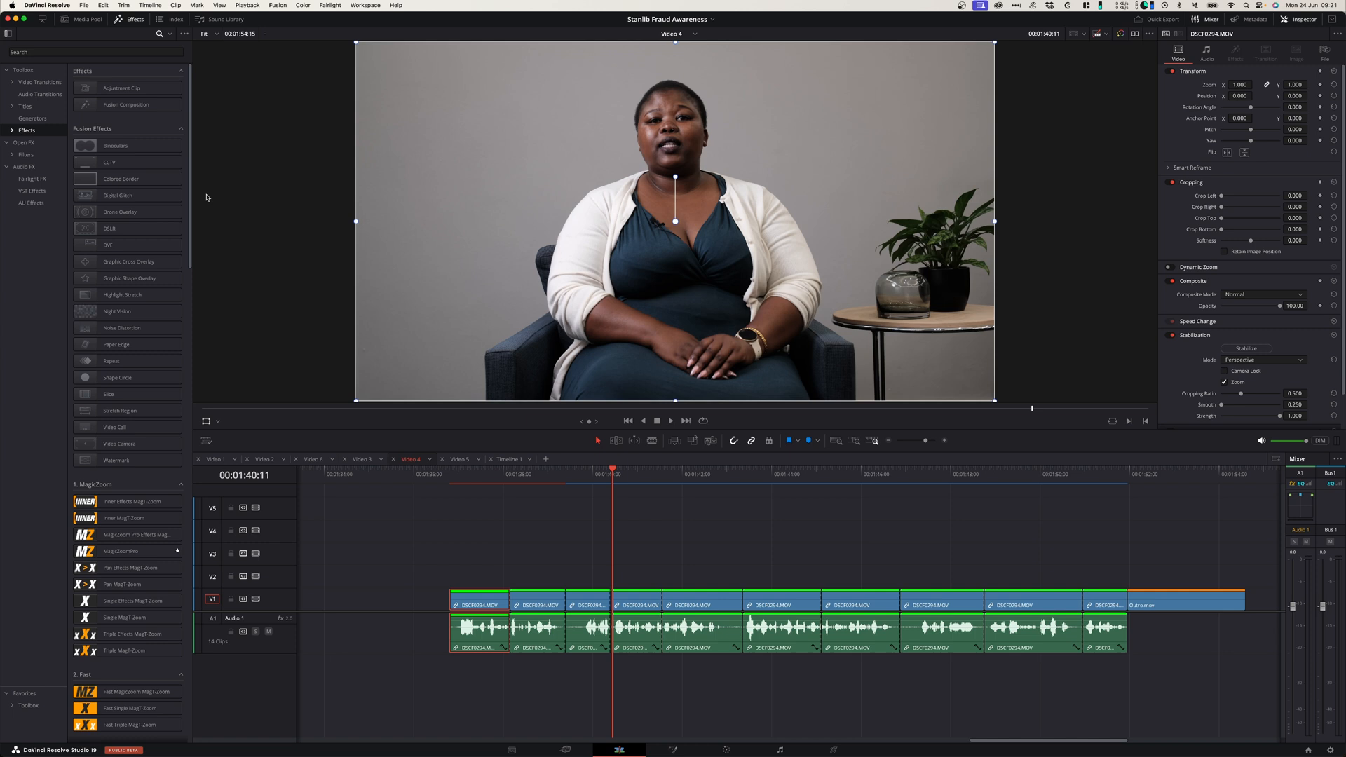
Bring the Stanlib Fraud Awareness interview clip onto the timeline and show its video settings
left_click_drag(120, 87, 449, 575)
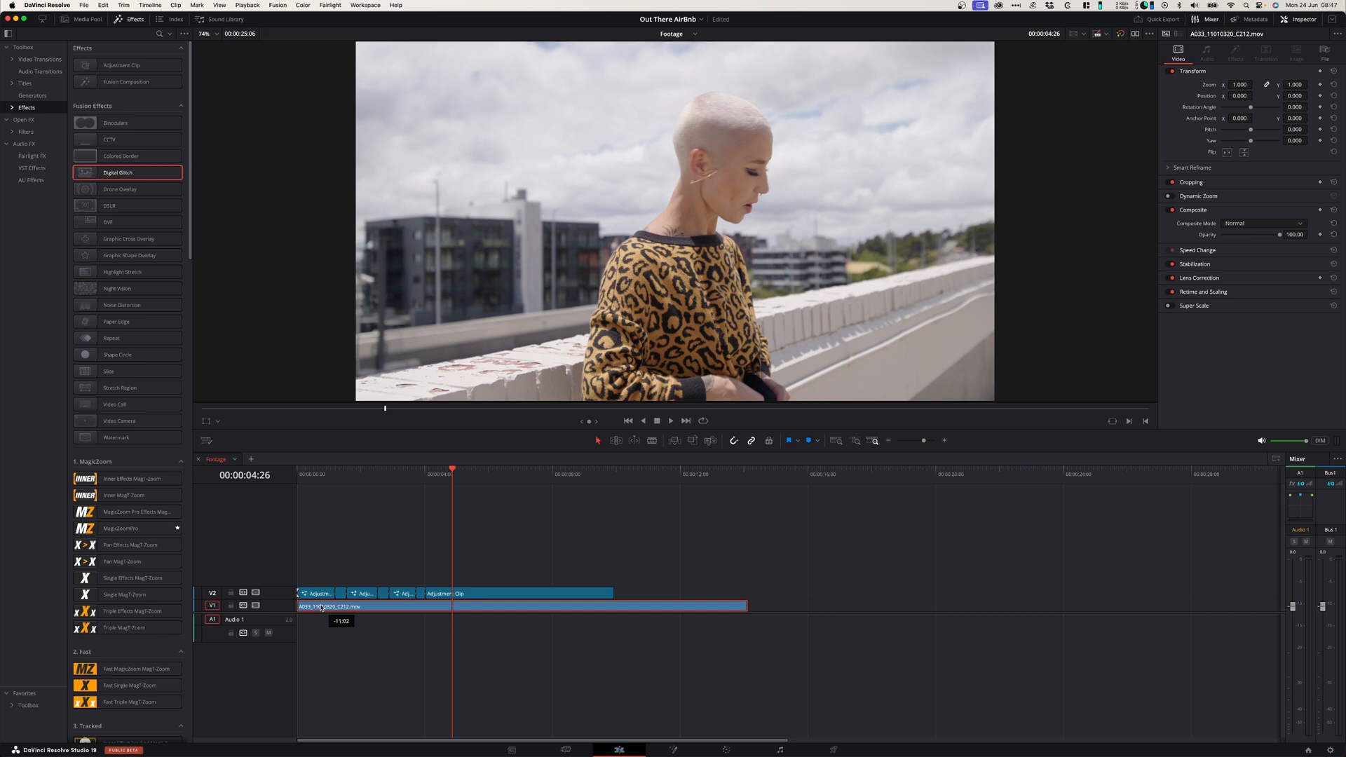
Select the rooftop clip beneath the stacked adjustment clips on V2
left_click(266, 459)
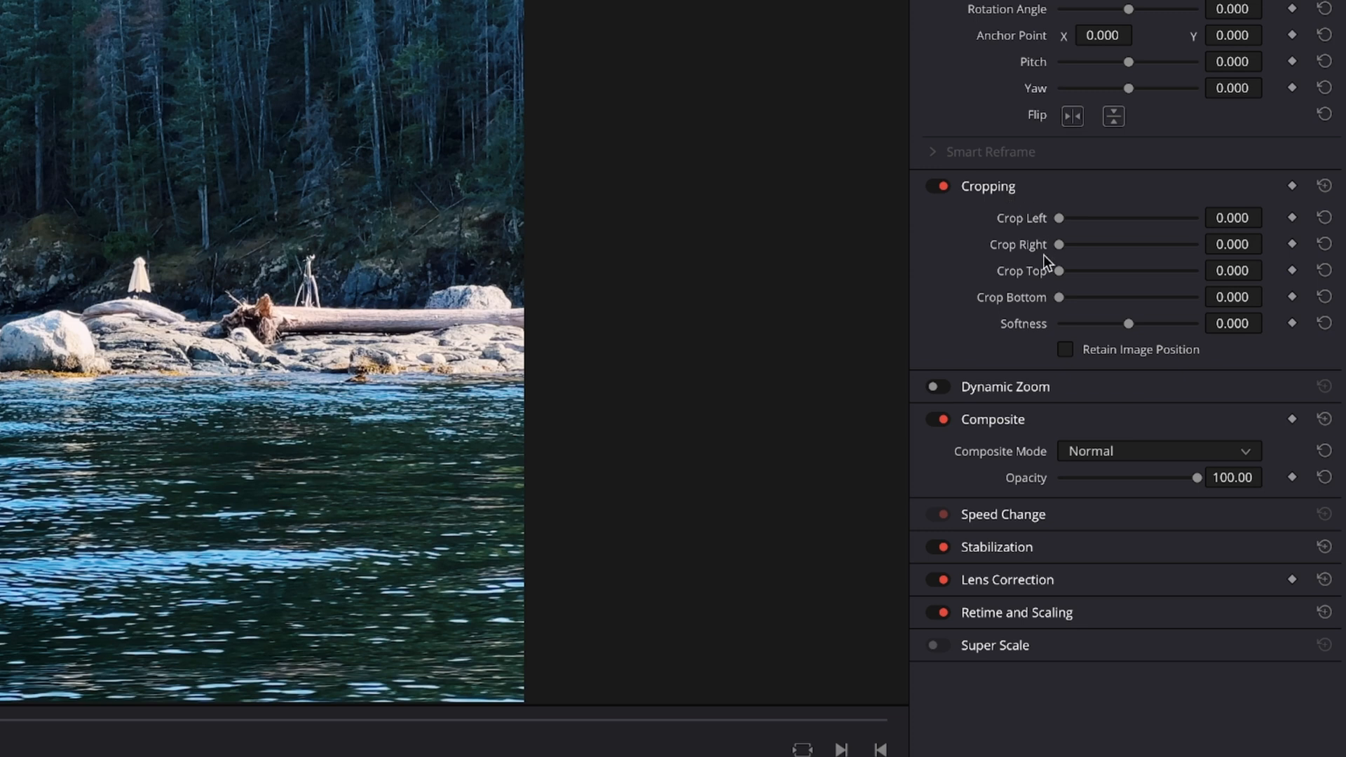
Set the lakeside shot's Crop Top value to 280 in the Inspector
left_click(1232, 270)
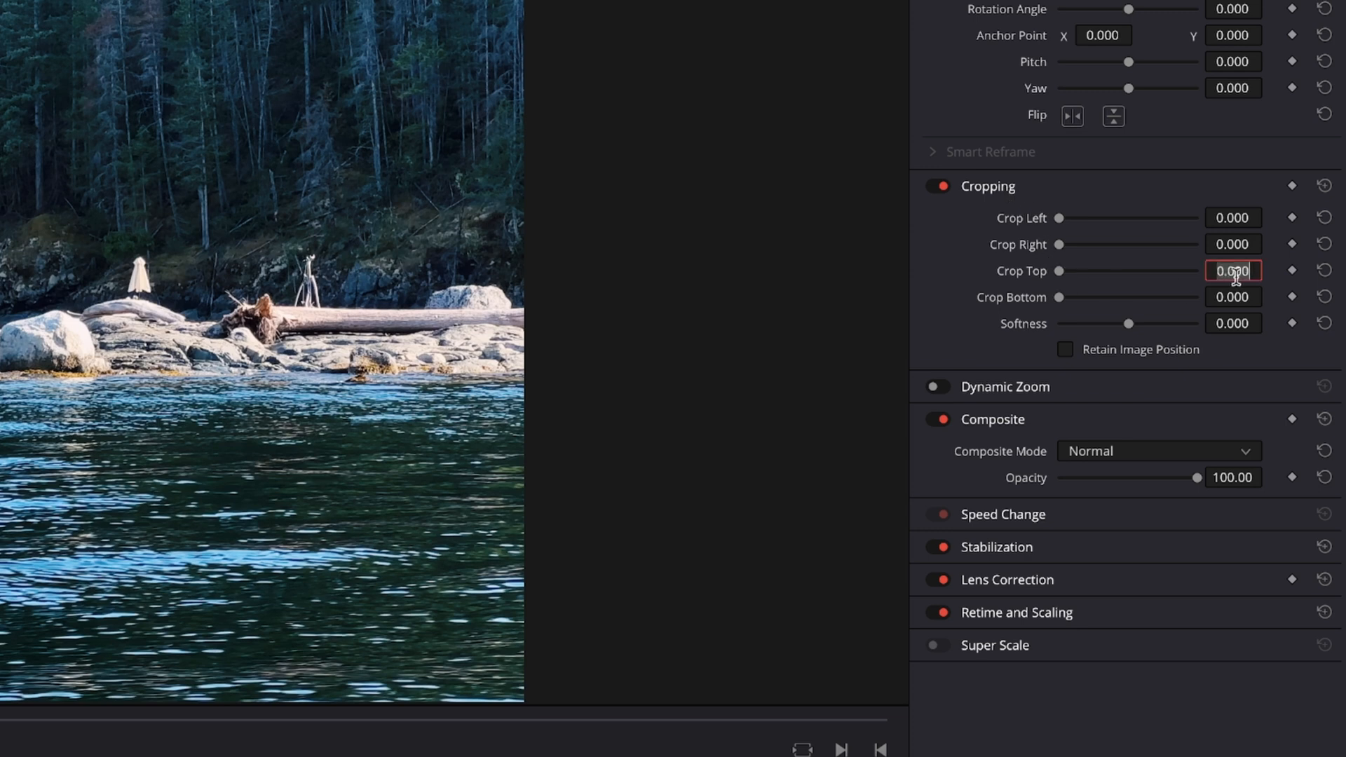
type("280")
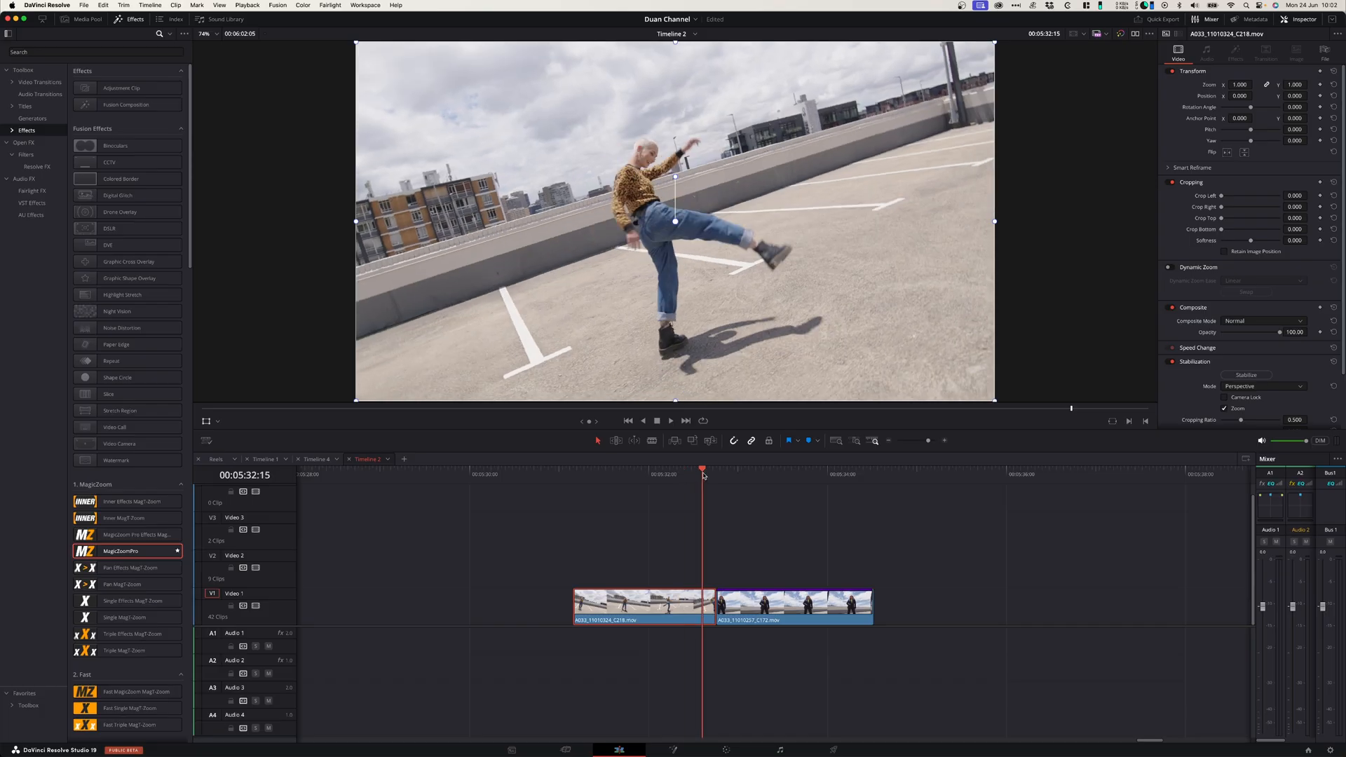
Park the playhead near the cut and show the Video Transitions library
left_click(728, 474)
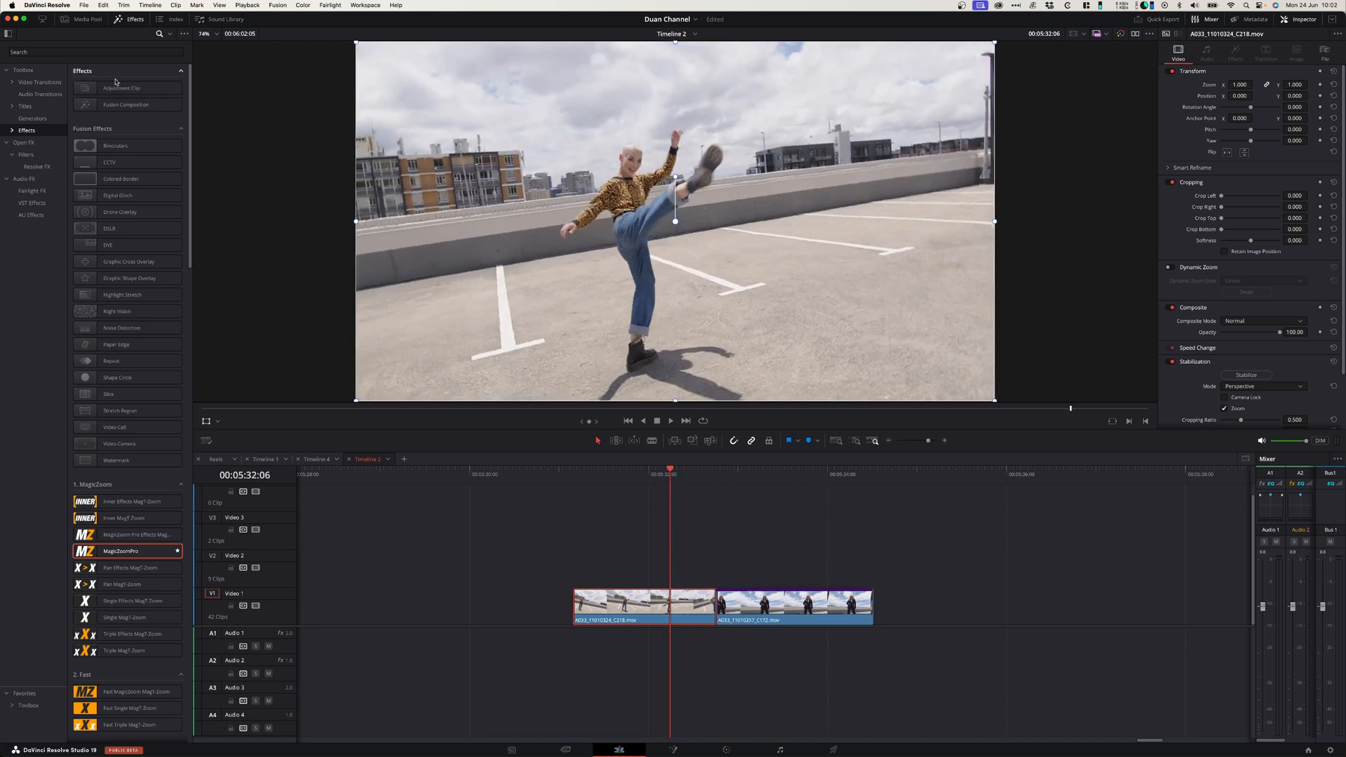
left_click(40, 82)
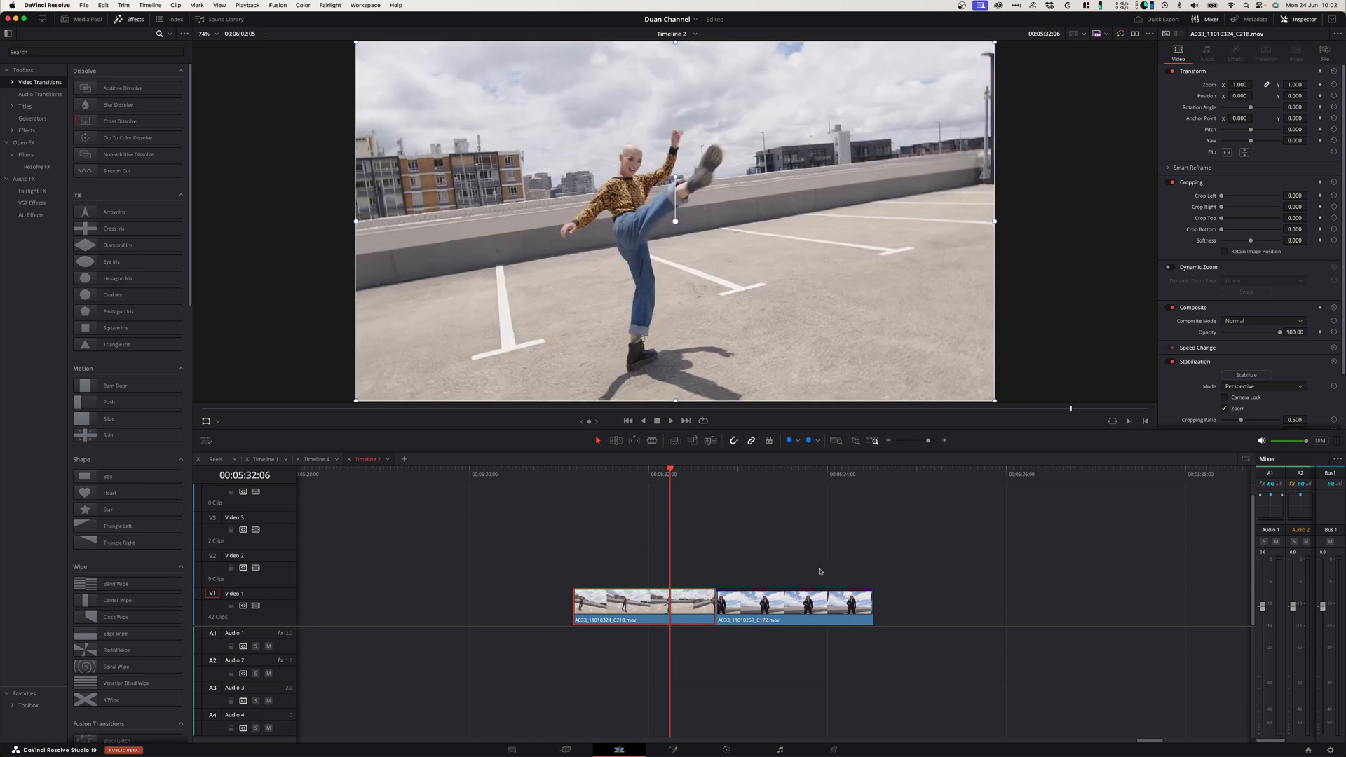
mouse_move(807, 572)
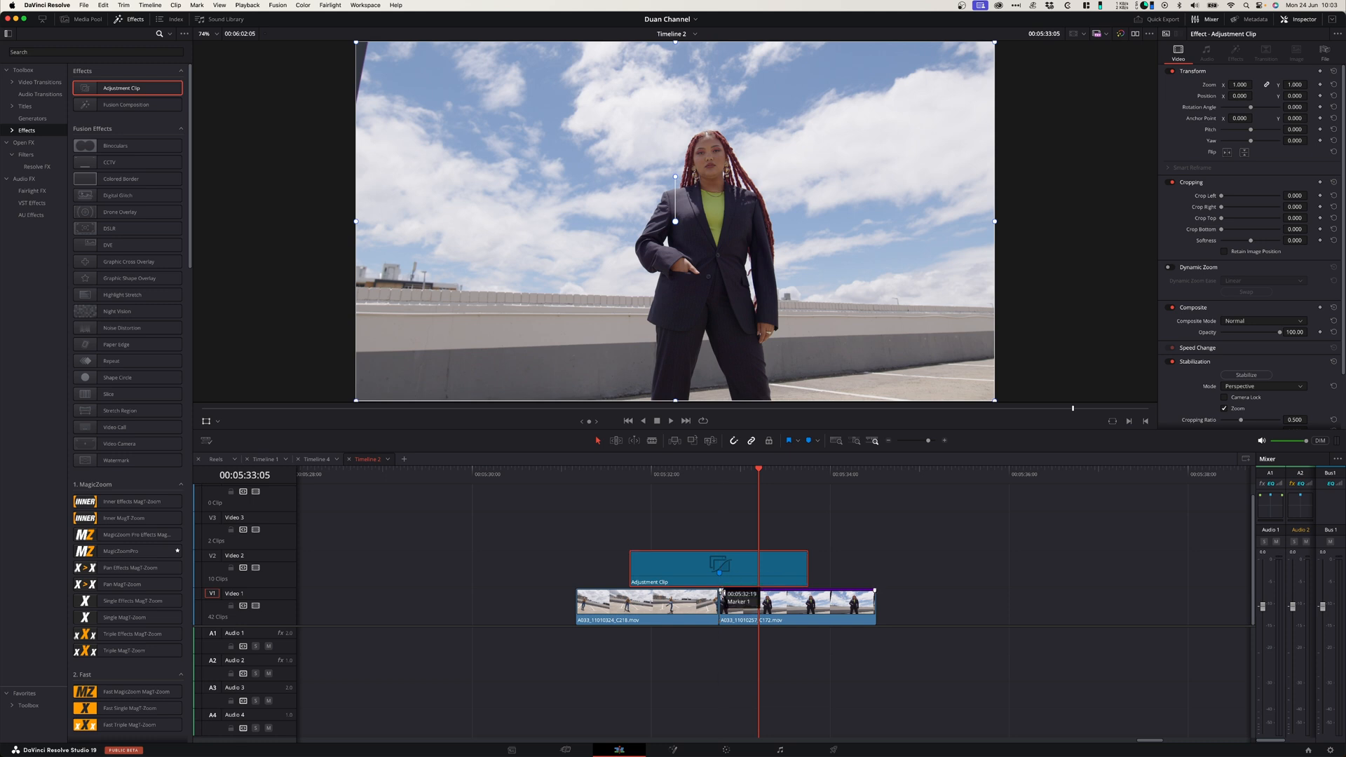
Drop an Adjustment Clip on Video 2 straddling the edit point between the two clips
left_click(636, 472)
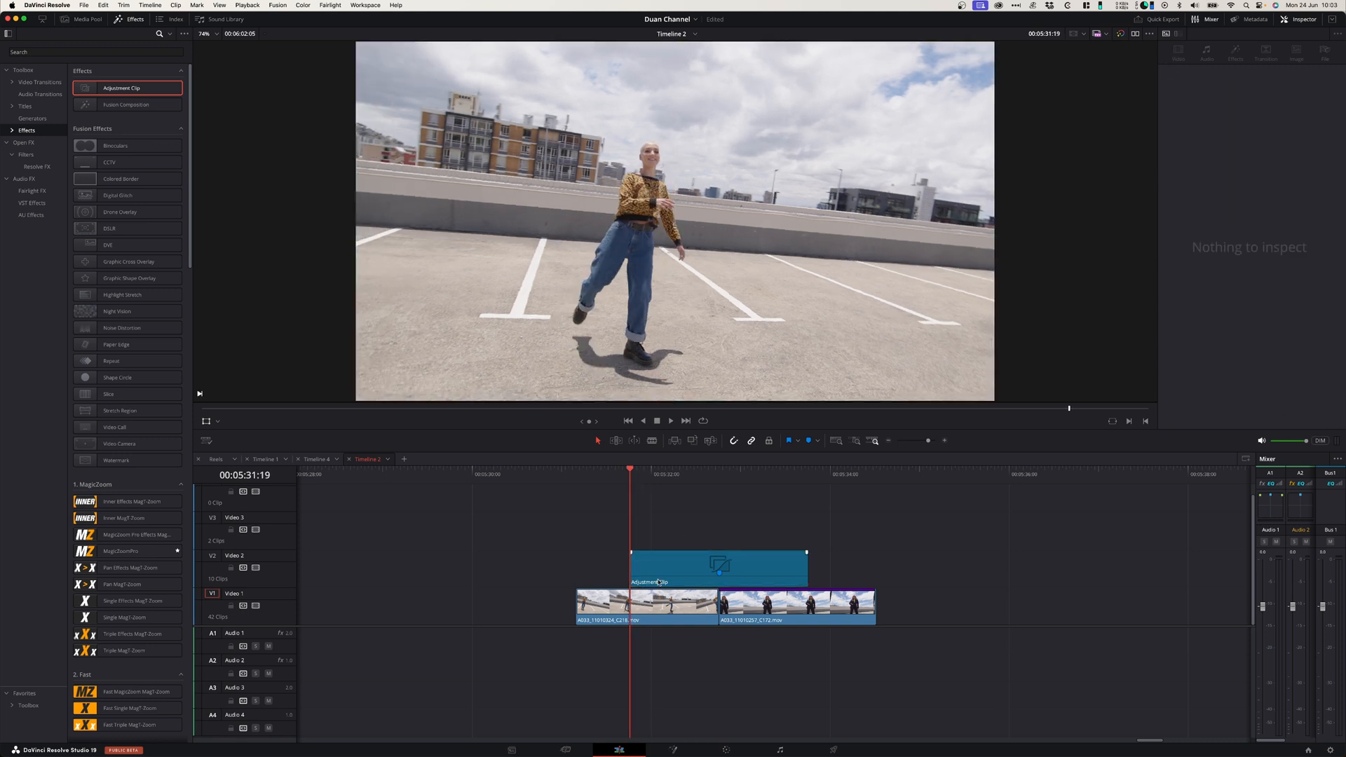
Select the Video 2 adjustment clip so its settings show in the Inspector
left_click(718, 566)
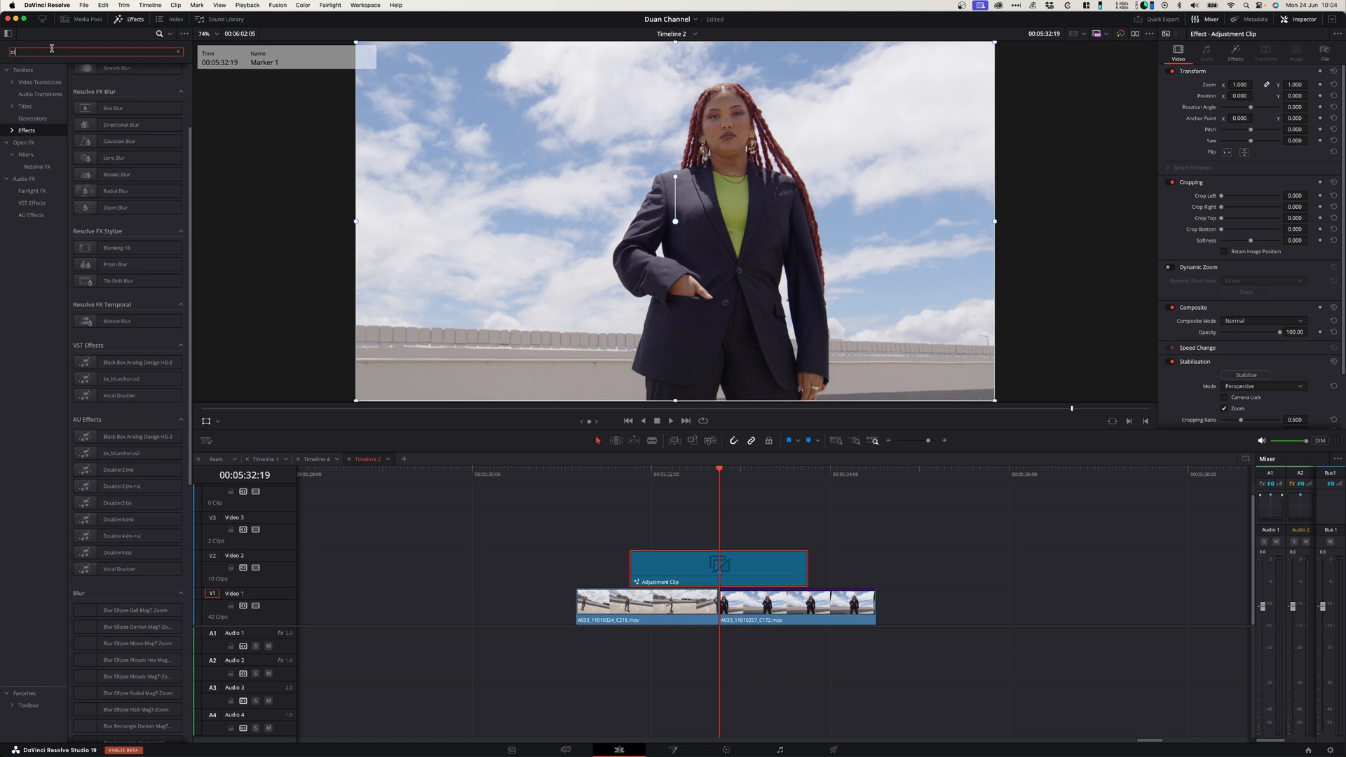
Search 'blur', add Directional Blur, raise its keyframed strength and tilt the angle to -23.8
type("blur")
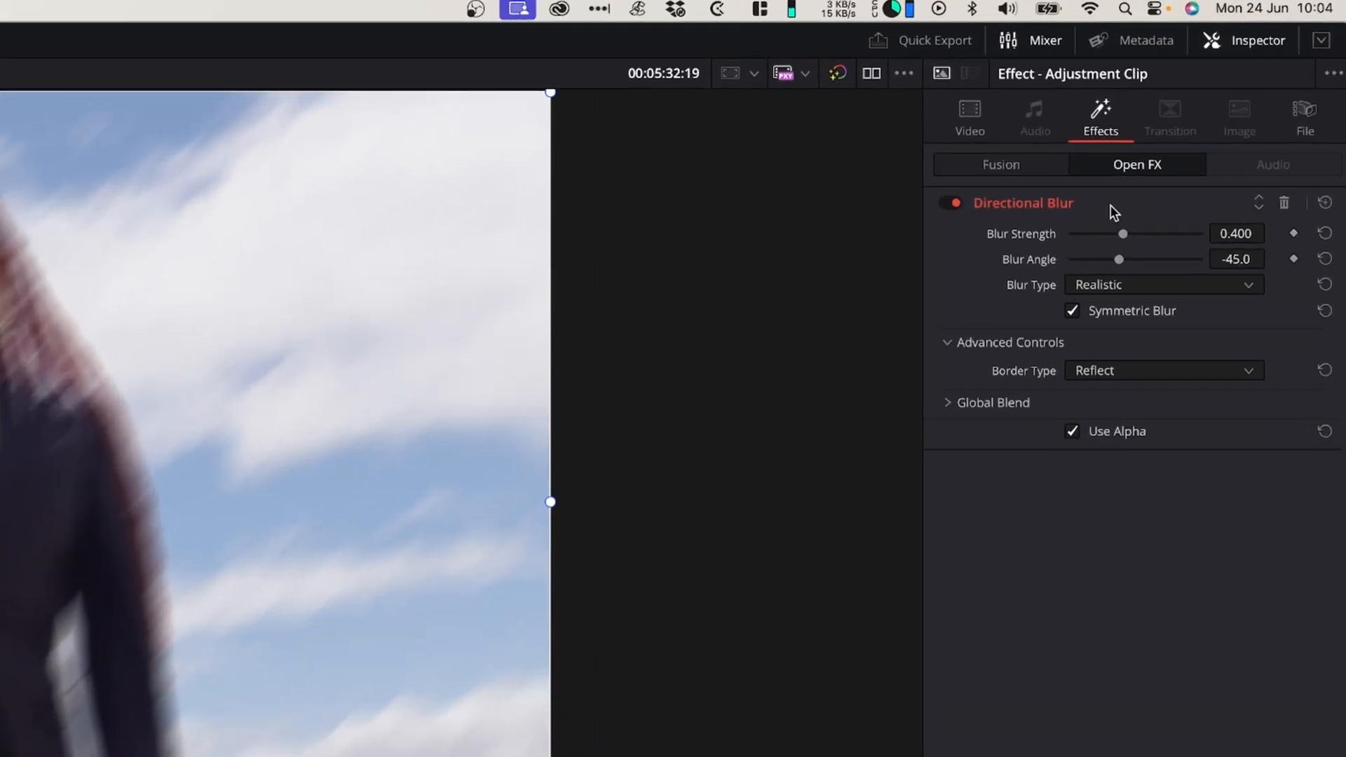
left_click_drag(1121, 234, 1127, 241)
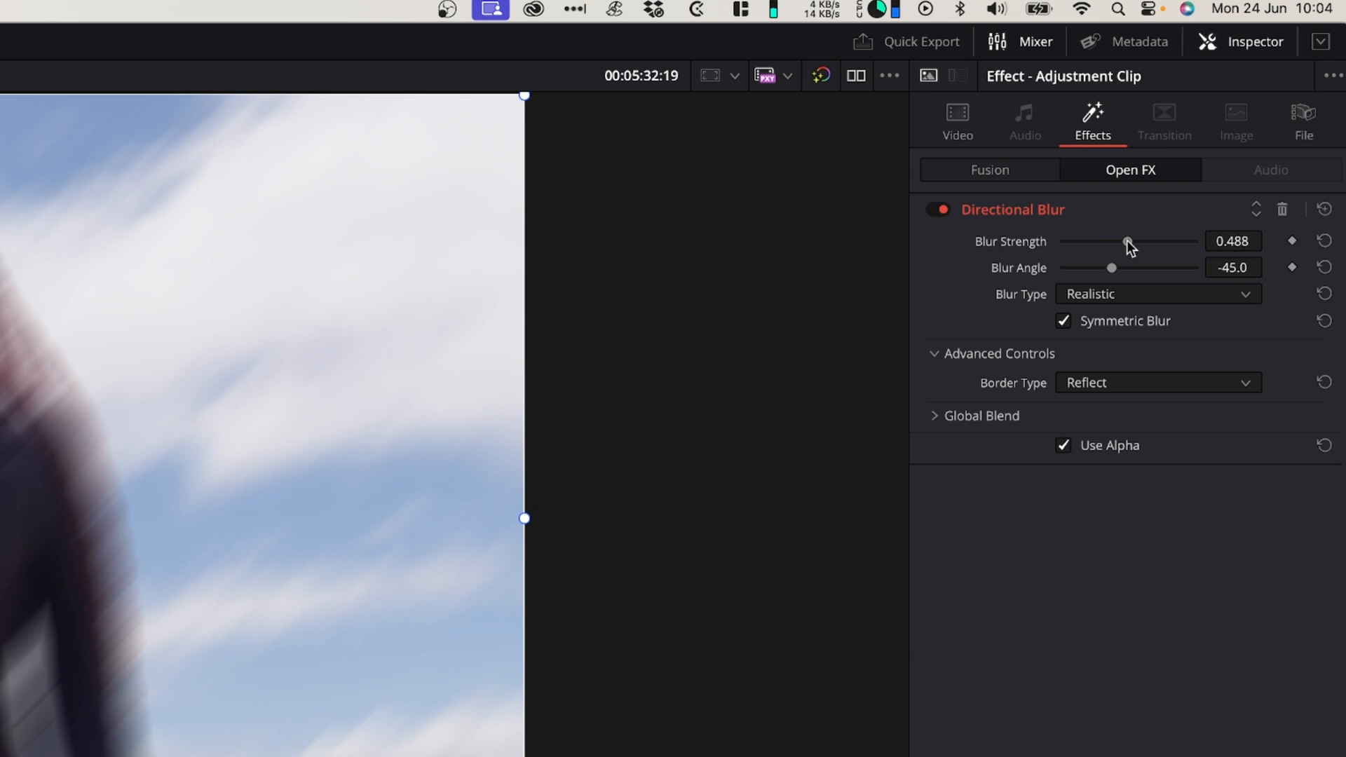
left_click_drag(1127, 241, 1132, 241)
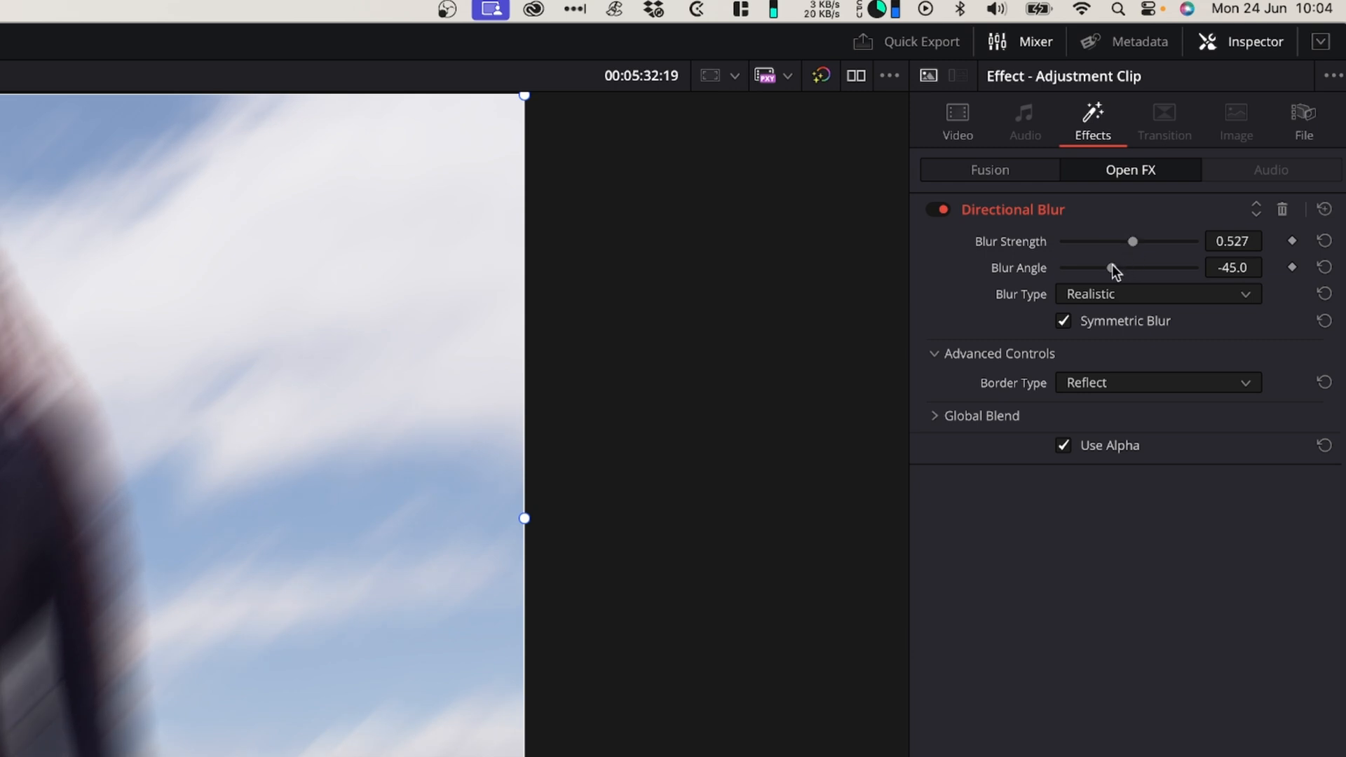
left_click_drag(1110, 267, 1118, 266)
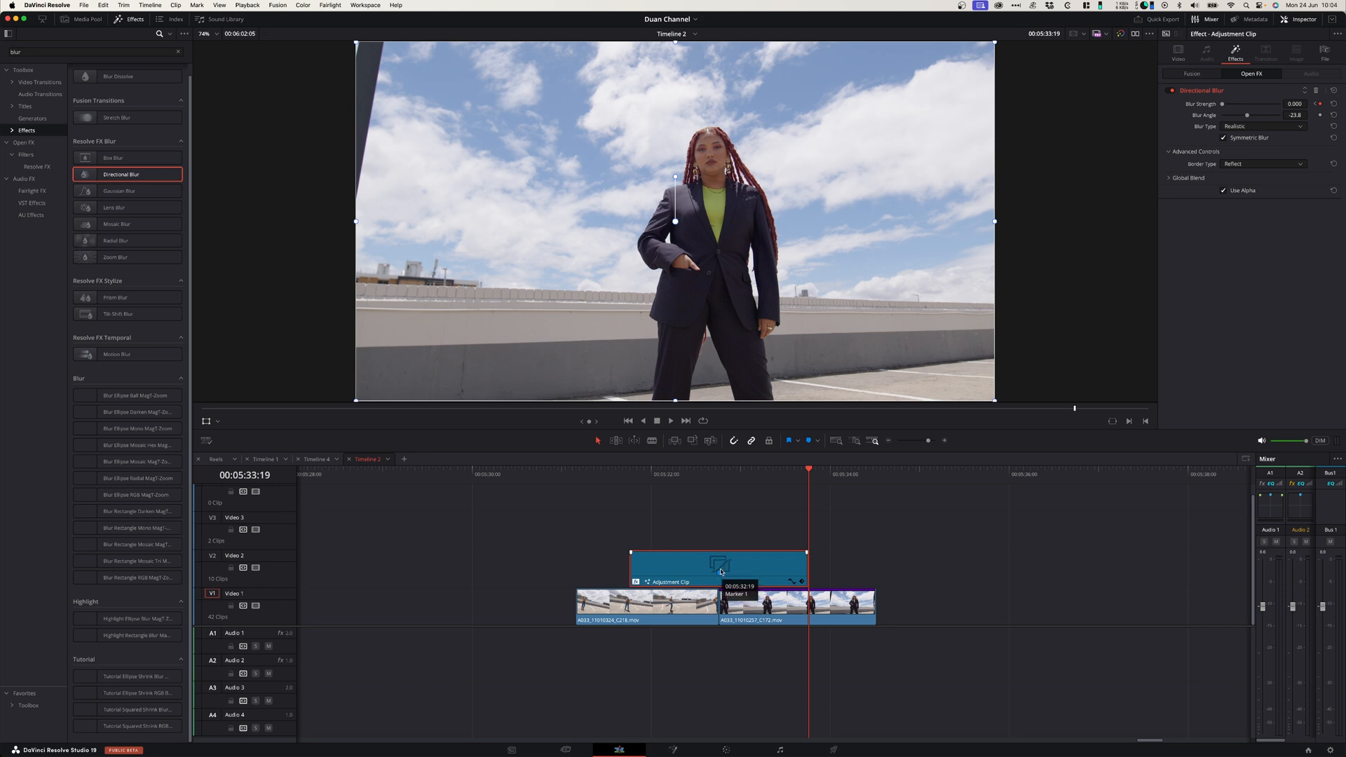
mouse_move(603, 478)
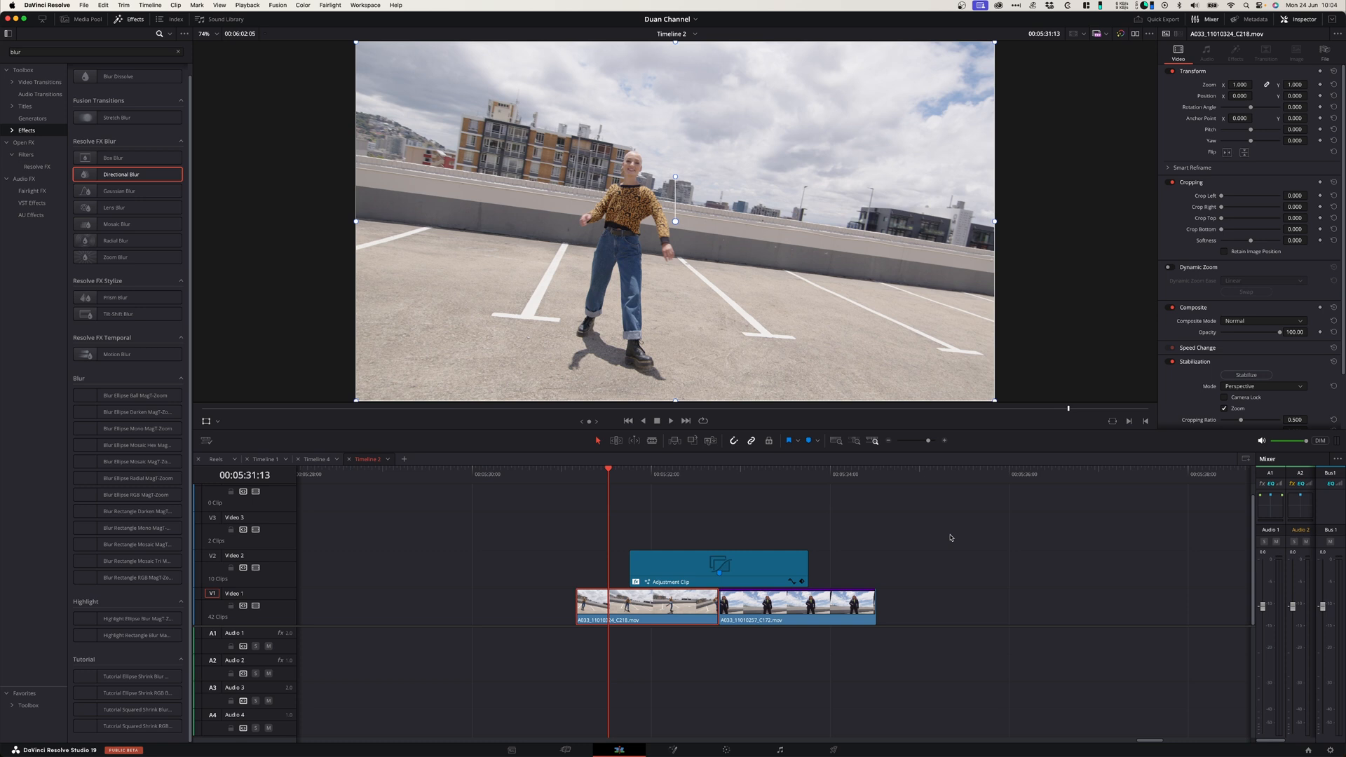
left_click(670, 419)
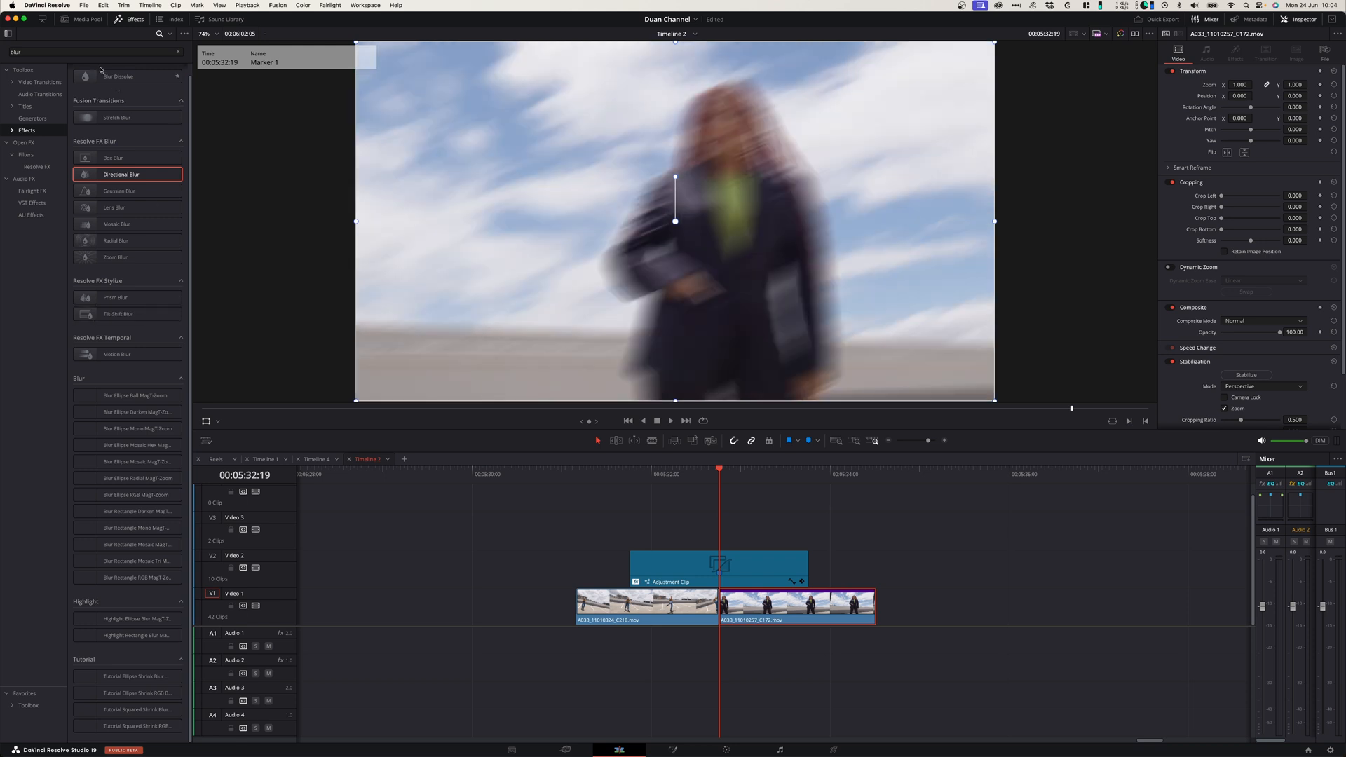
Search 'flicker', add Flicker Addition to the adjustment clip and raise its Range to about 0.36
type("flicker")
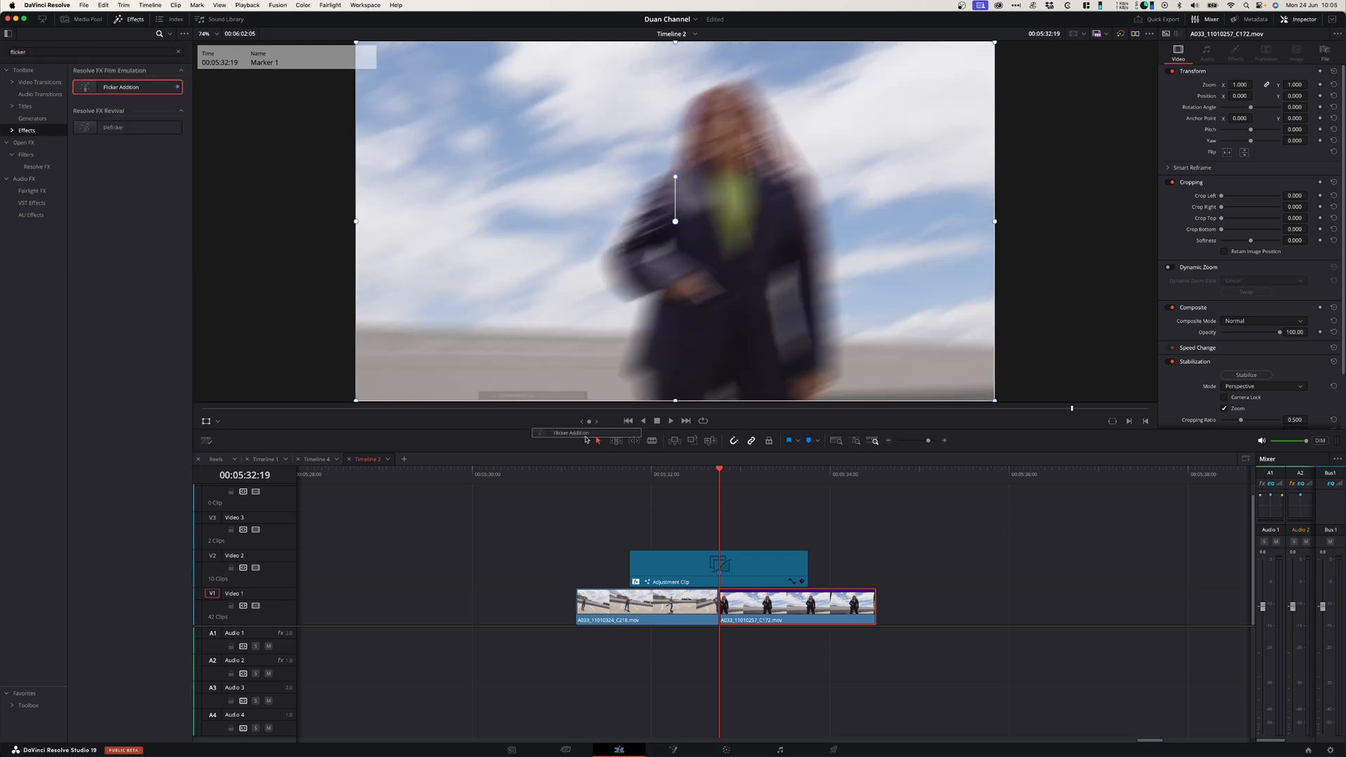
left_click(718, 563)
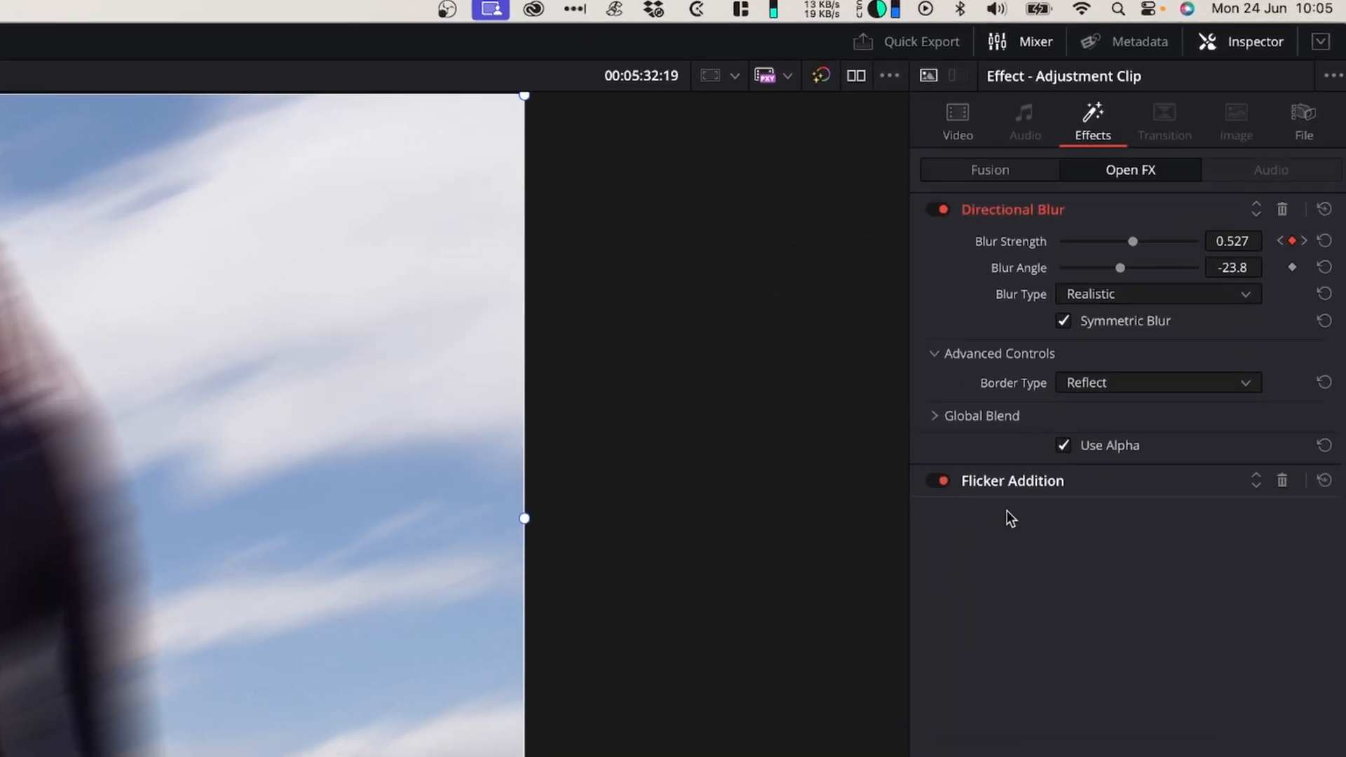
left_click(1011, 481)
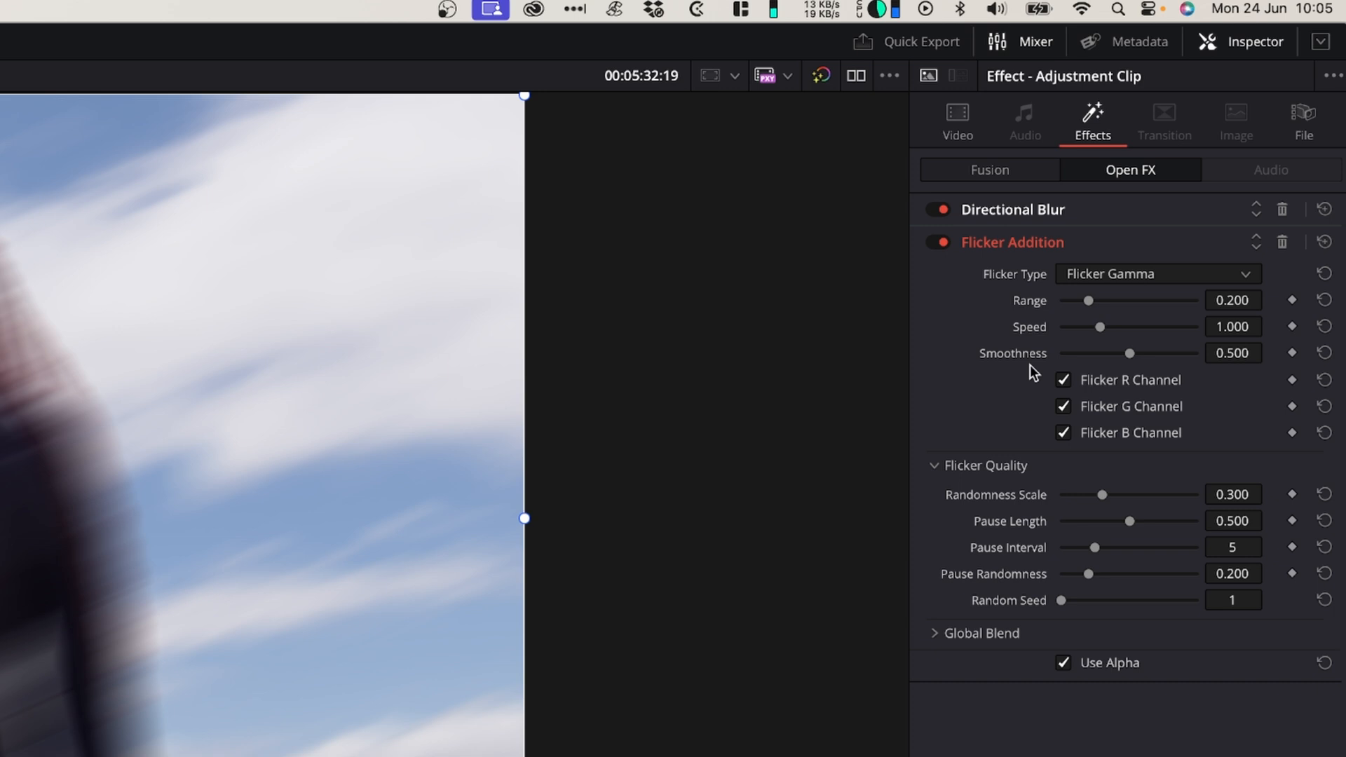
left_click_drag(1086, 300, 1110, 300)
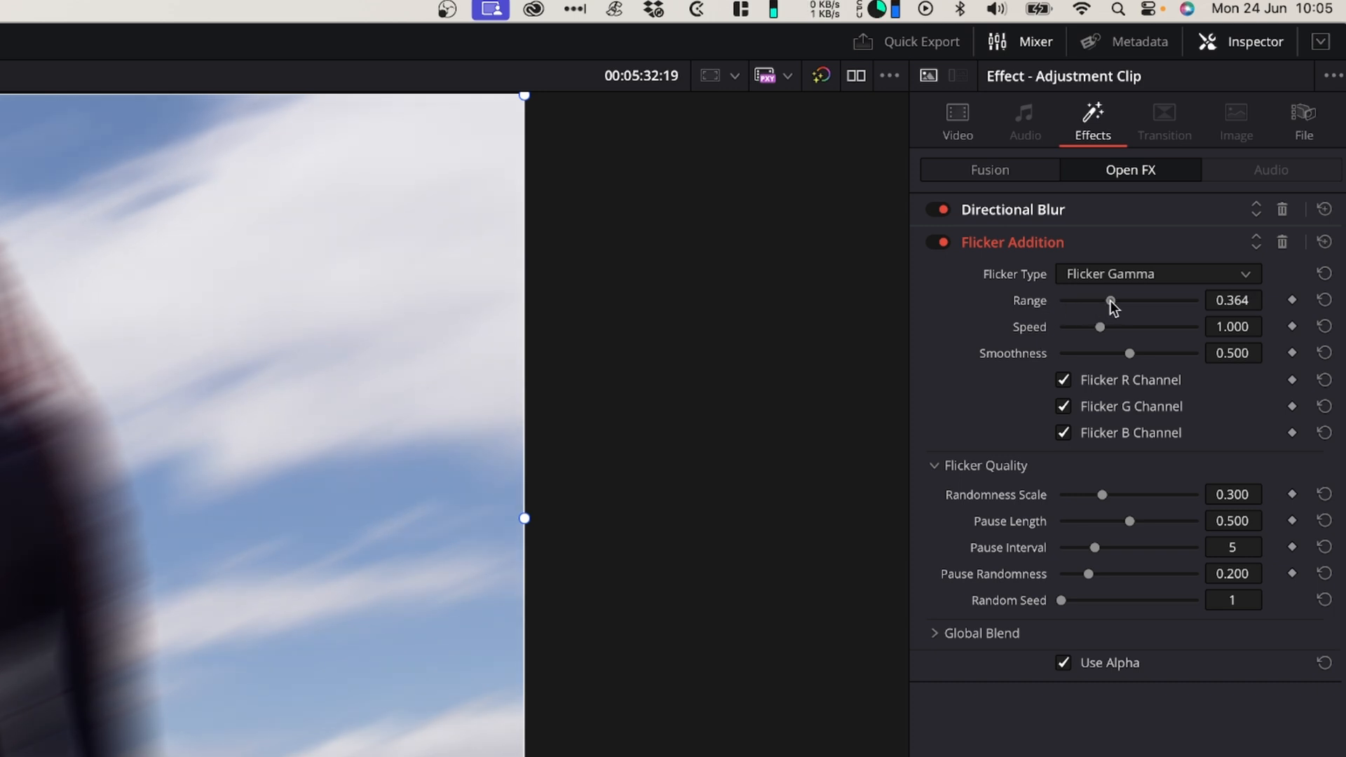
left_click_drag(1110, 300, 1126, 300)
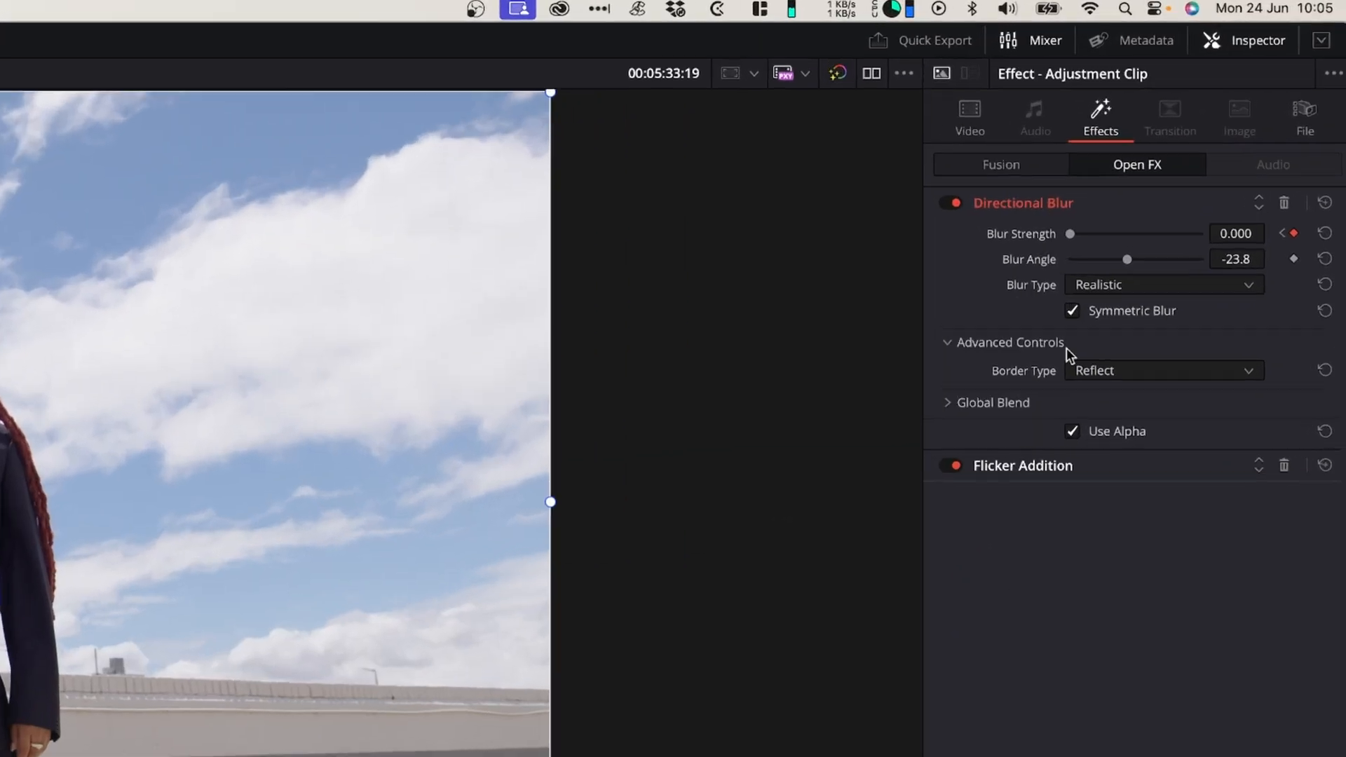
Collapse the effect settings and play back the blur-flicker transition
left_click(1022, 466)
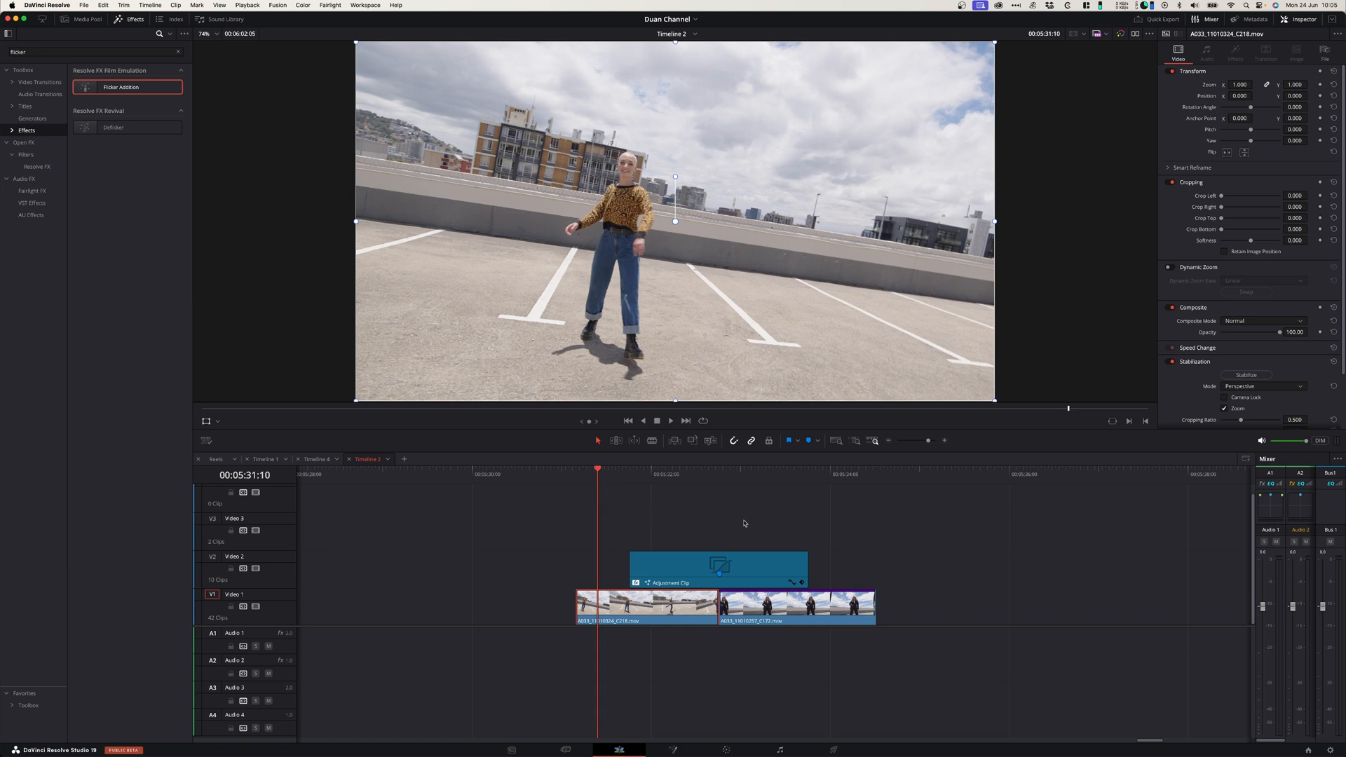
left_click(670, 421)
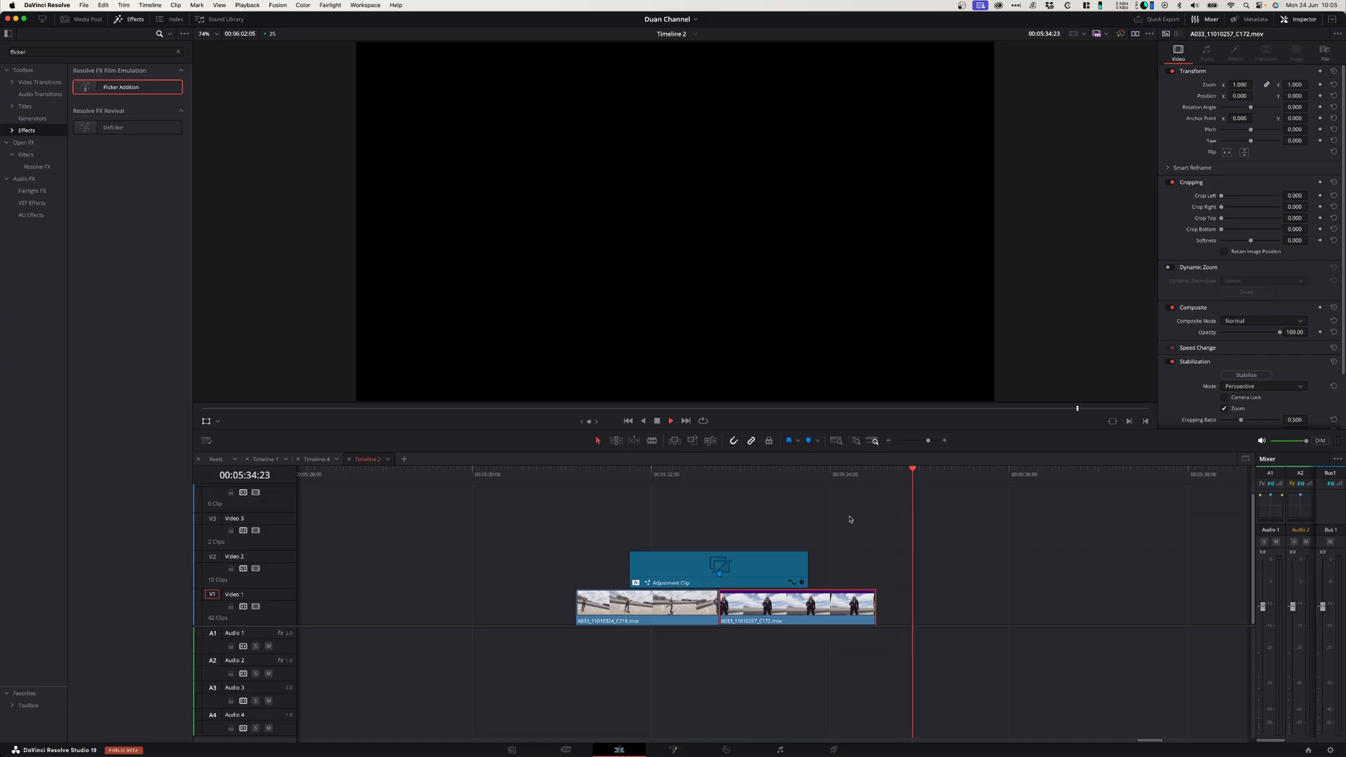